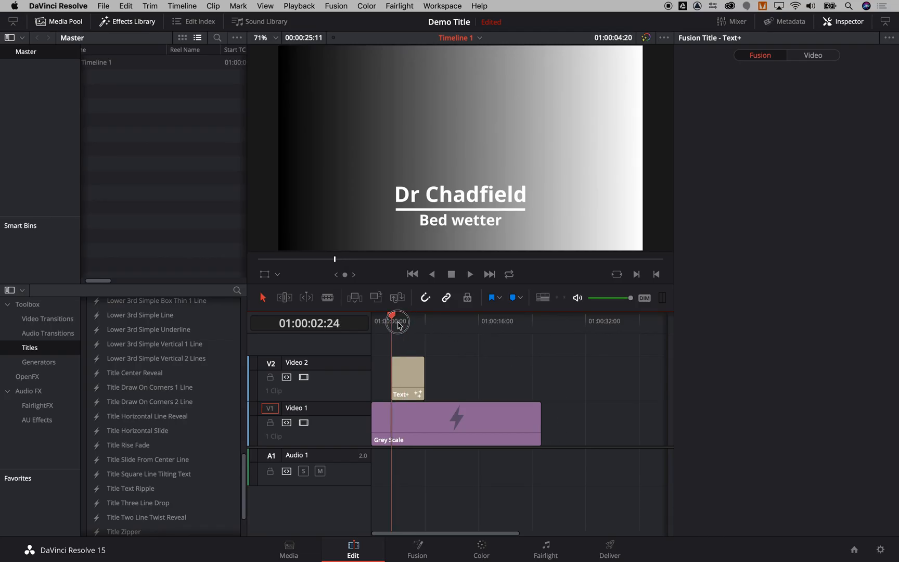
Park the playhead partway through the title and inspect its Name, Line_Width, Title and Position nodes
left_click(393, 321)
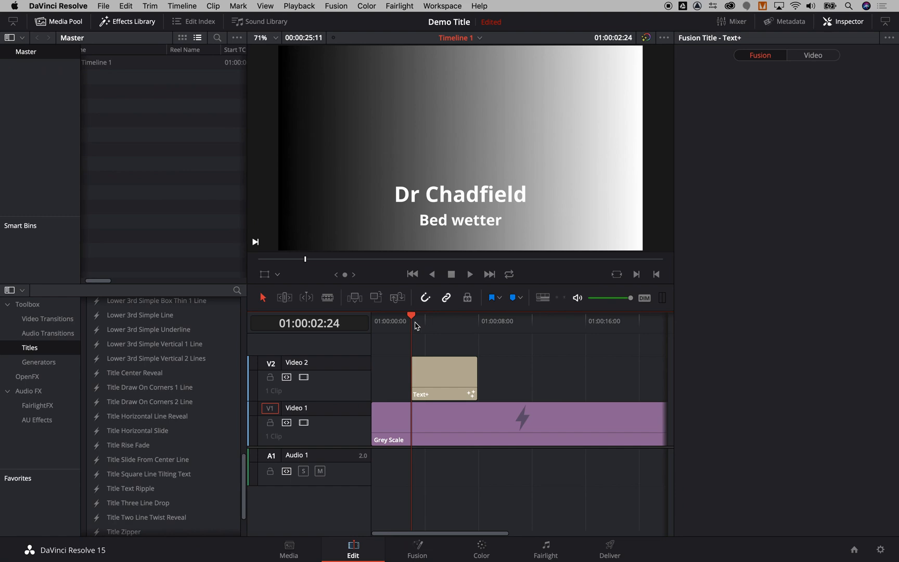
mouse_move(447, 343)
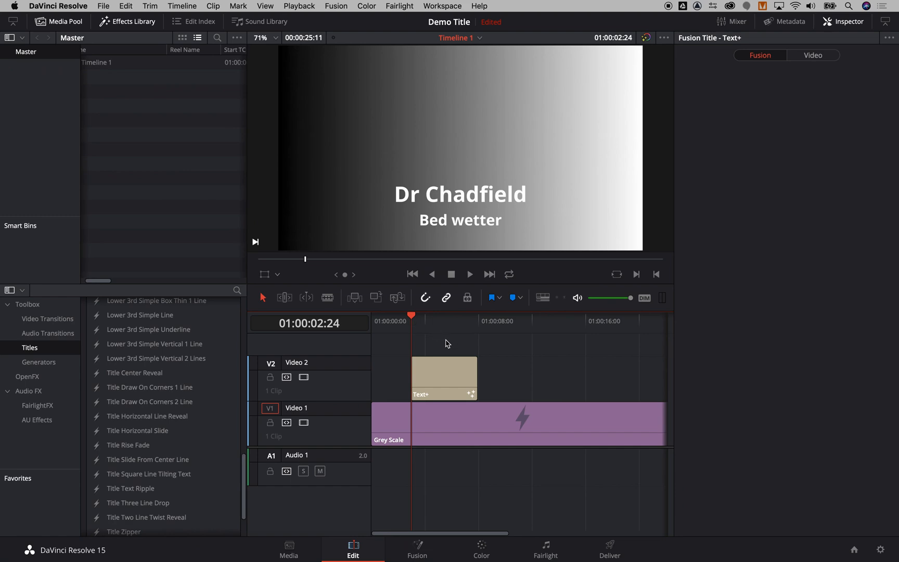
left_click(469, 273)
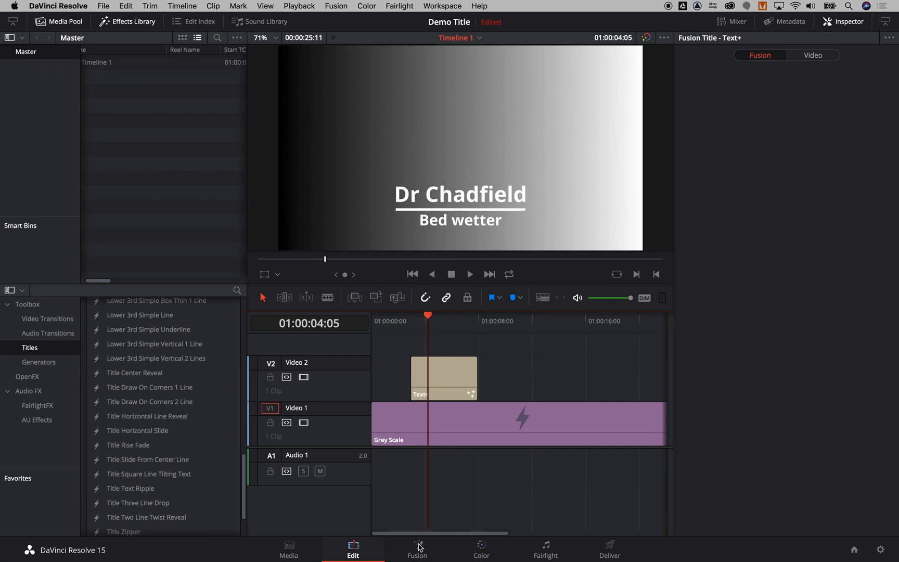
left_click(417, 549)
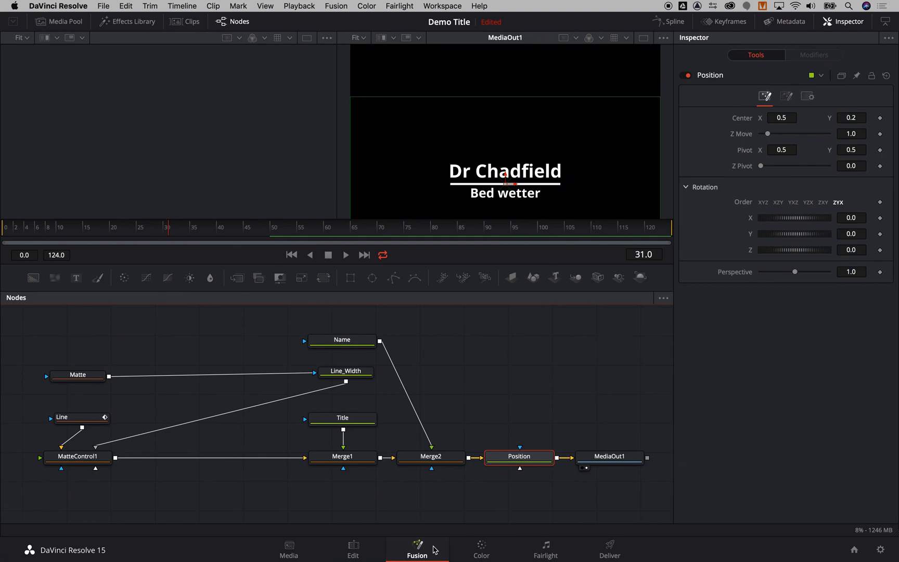
left_click(342, 339)
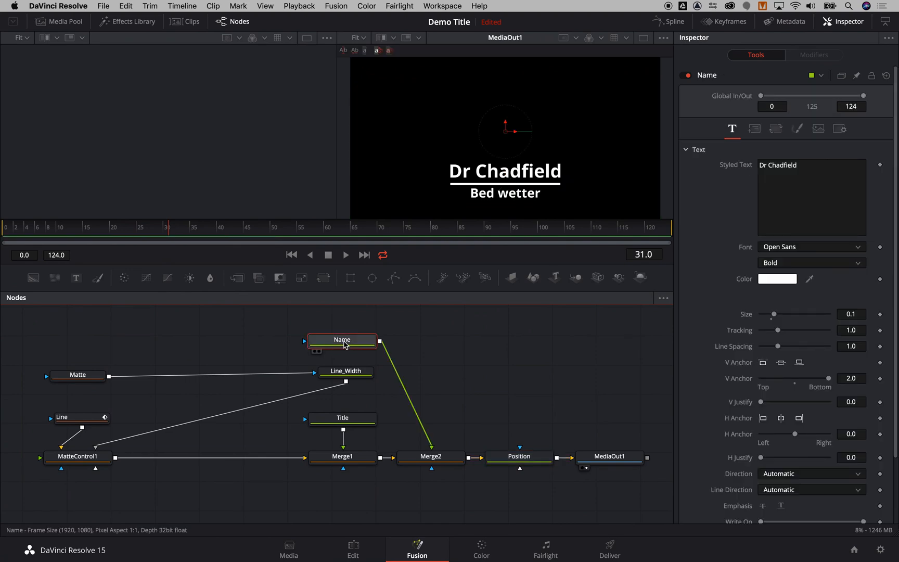
left_click(346, 371)
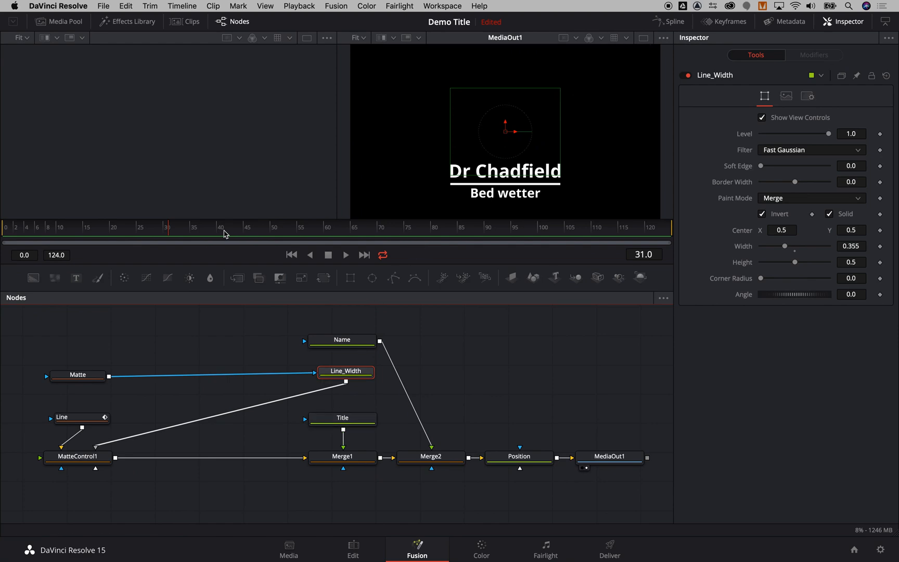
left_click(90, 232)
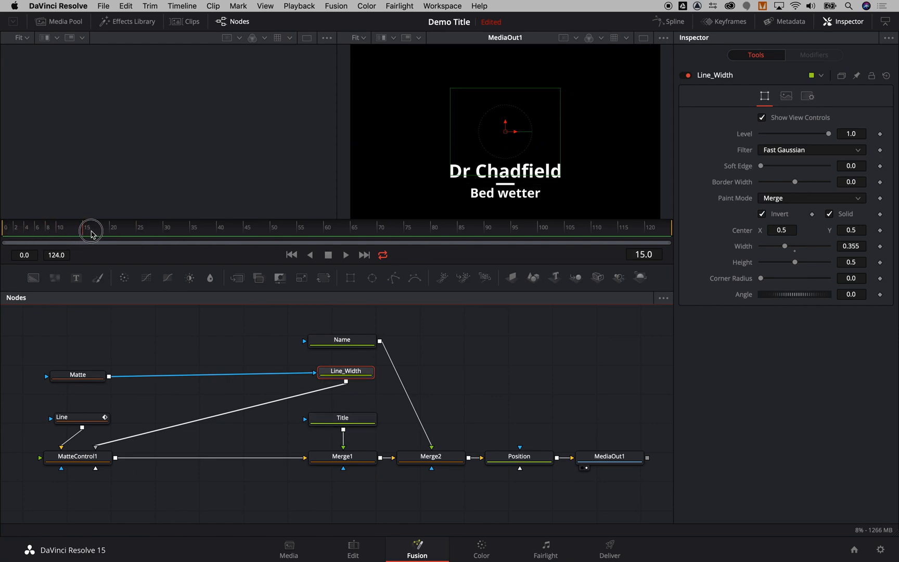
left_click(342, 418)
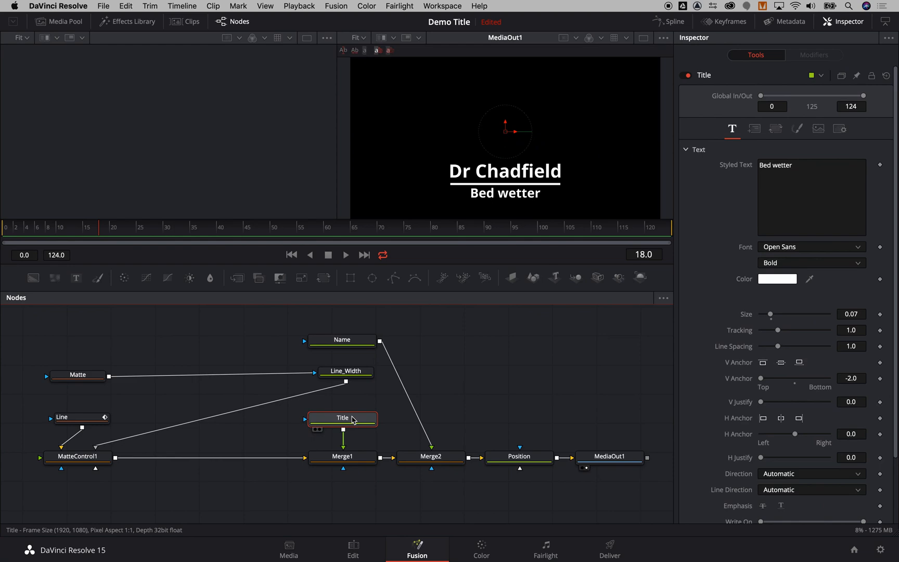
left_click(518, 457)
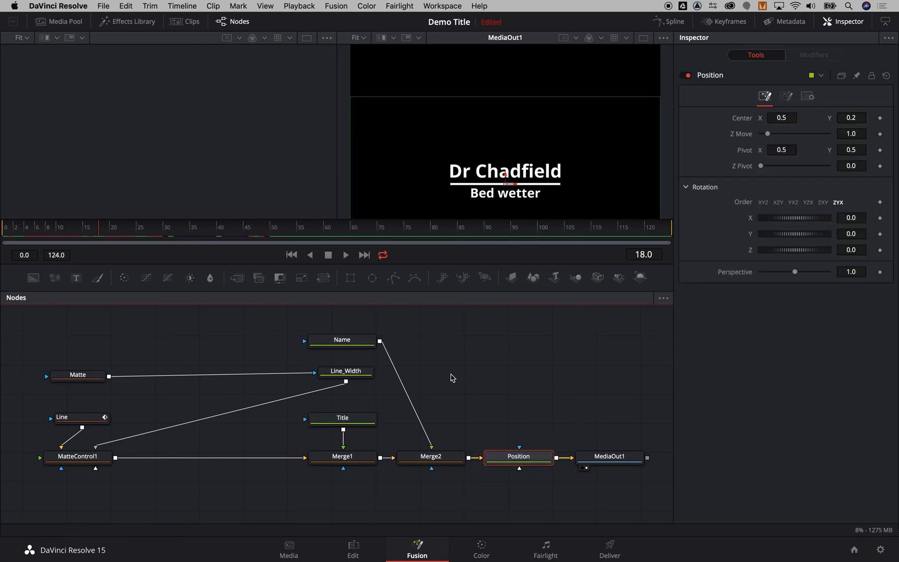
Select all the title's nodes and choose Macro > Create Macro from Merge2
left_click(342, 339)
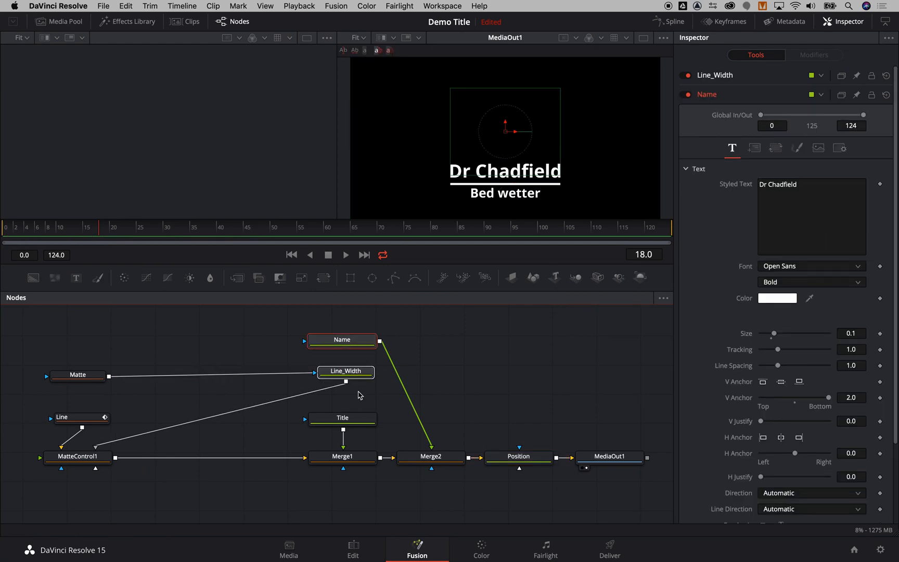
left_click(517, 457)
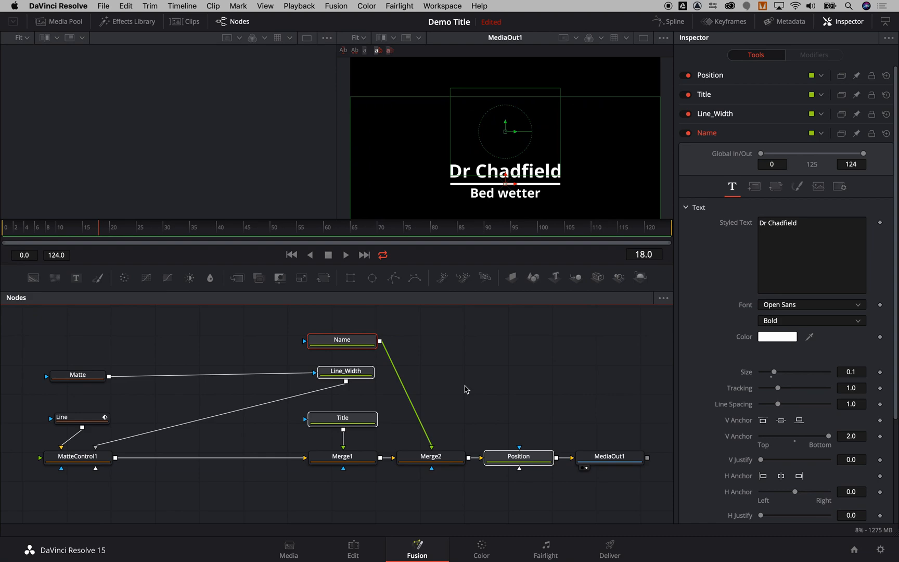
left_click(431, 457)
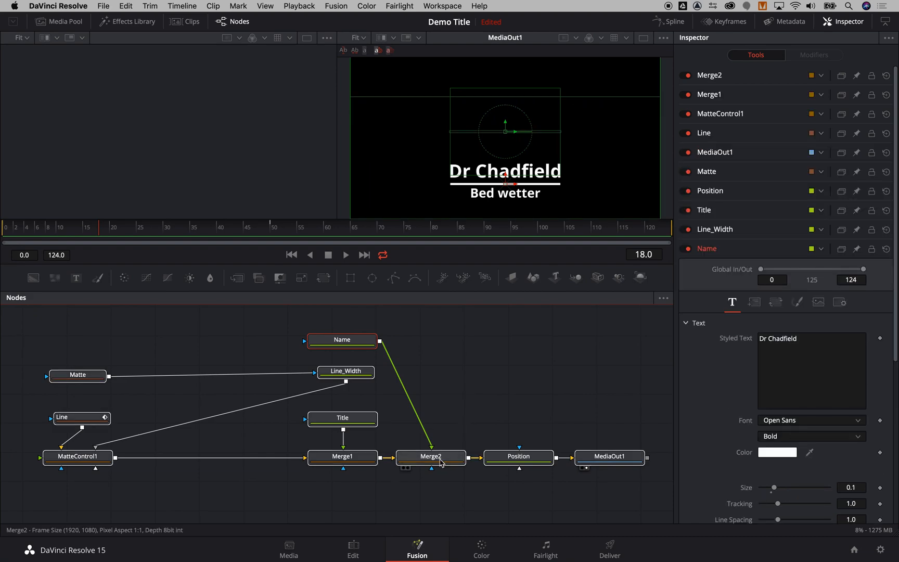
right_click(431, 457)
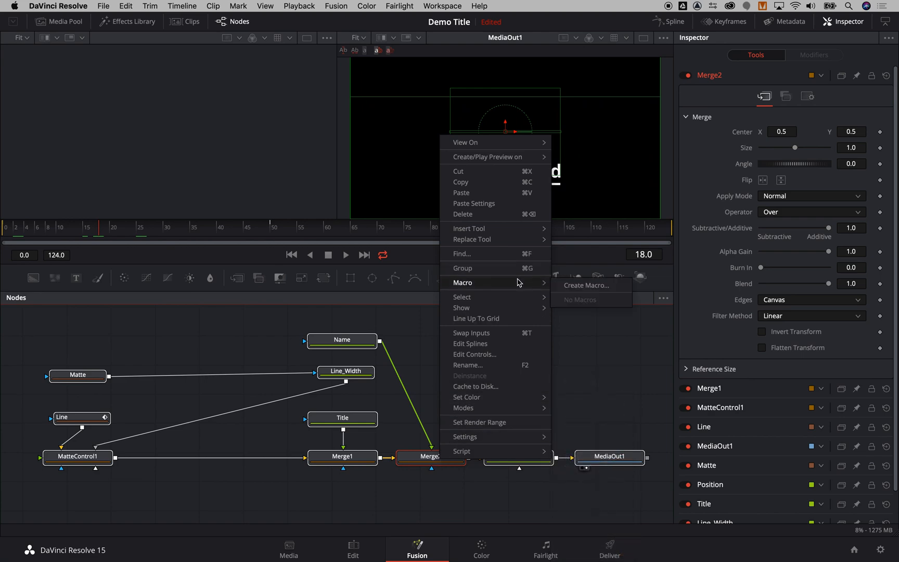
left_click(586, 286)
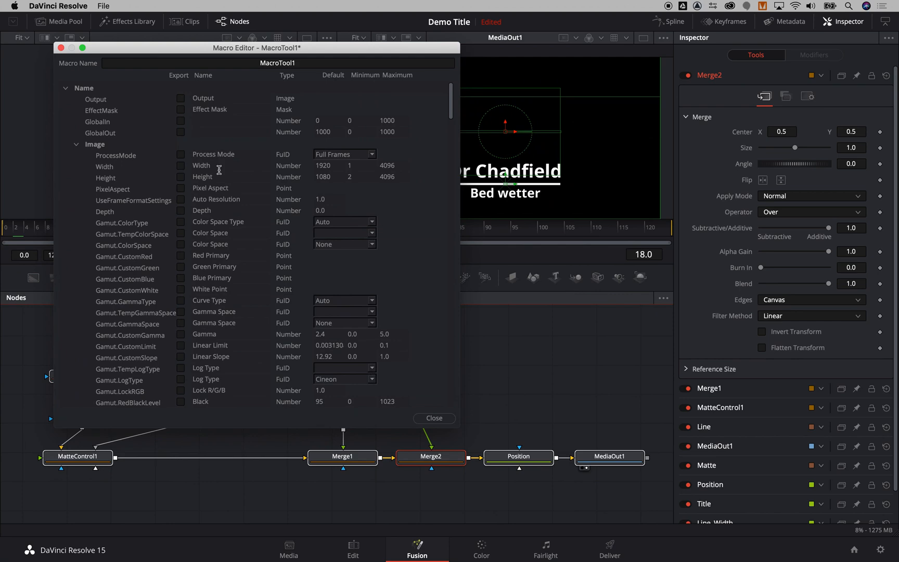
mouse_move(170, 82)
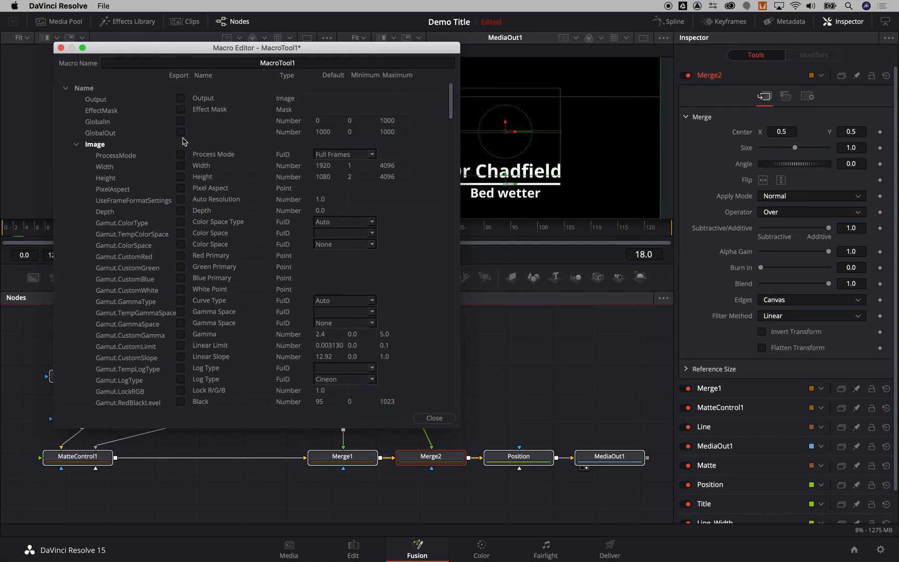
mouse_move(185, 109)
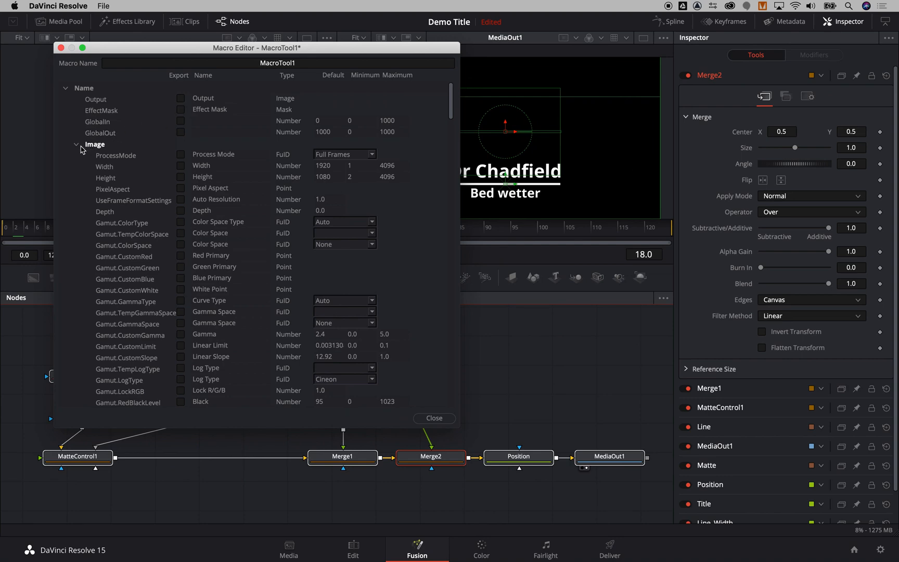
Expose the Name node's Styled Text and the Line_Width node's Width in the macro
left_click(76, 145)
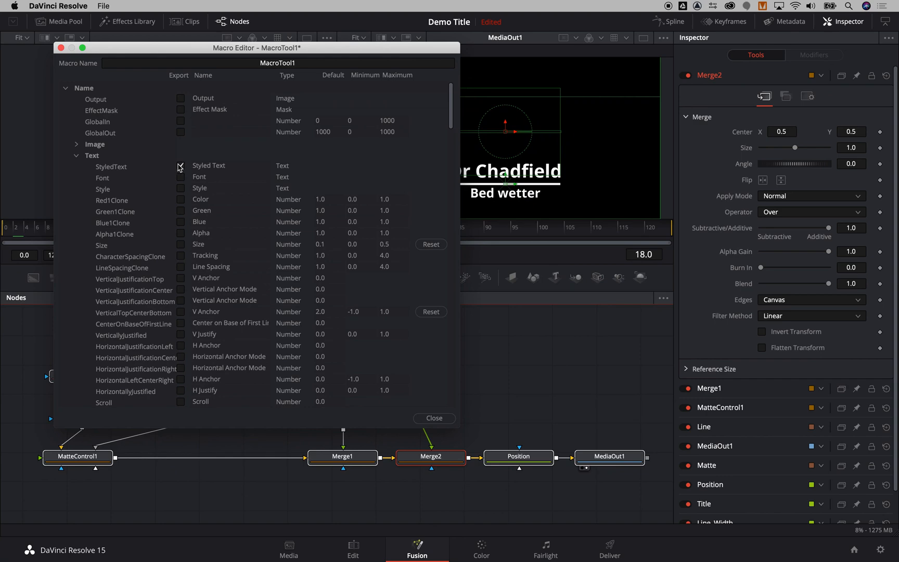
left_click(181, 166)
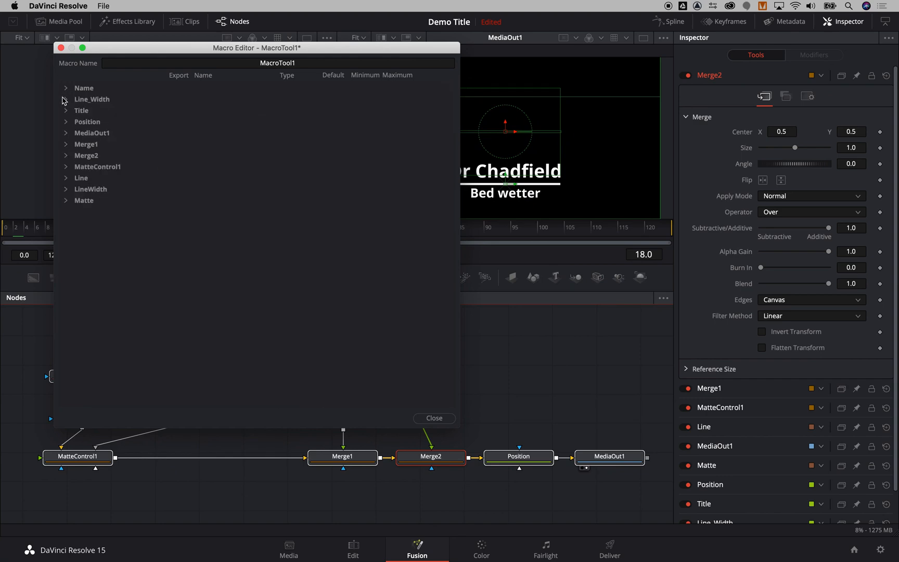
left_click(65, 98)
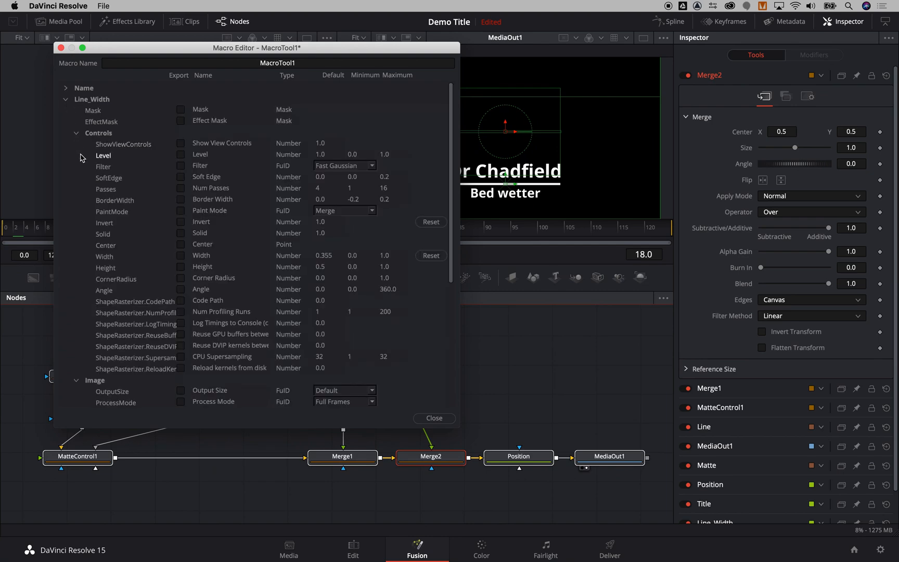
mouse_move(130, 236)
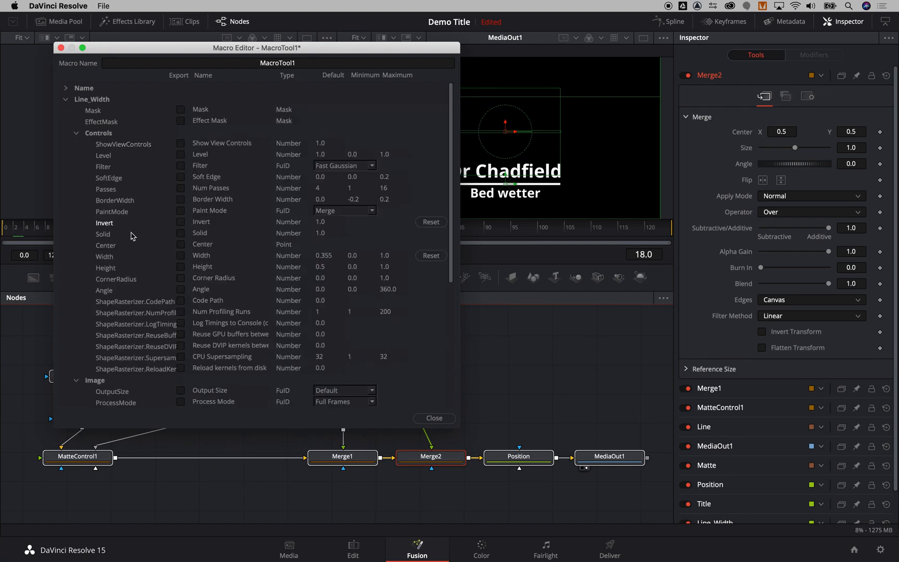
left_click(181, 255)
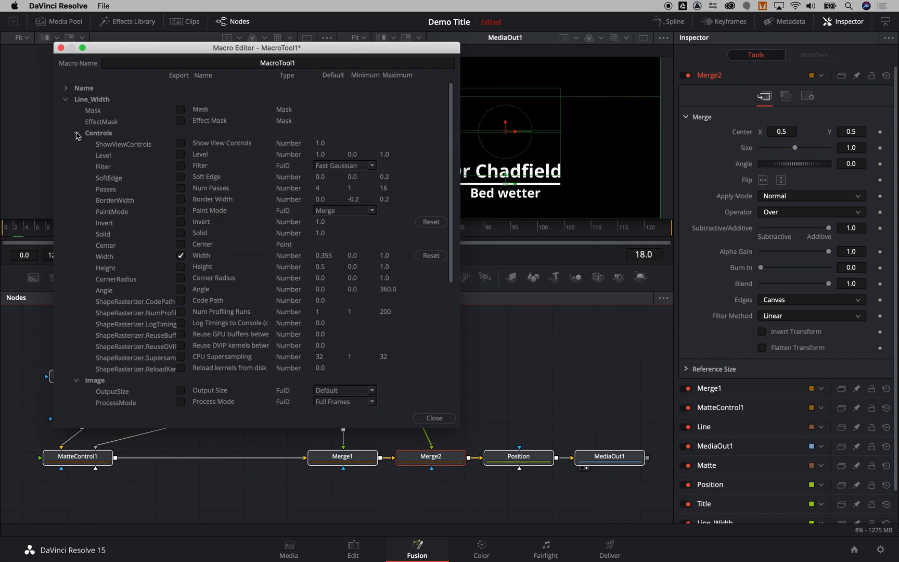
left_click(66, 98)
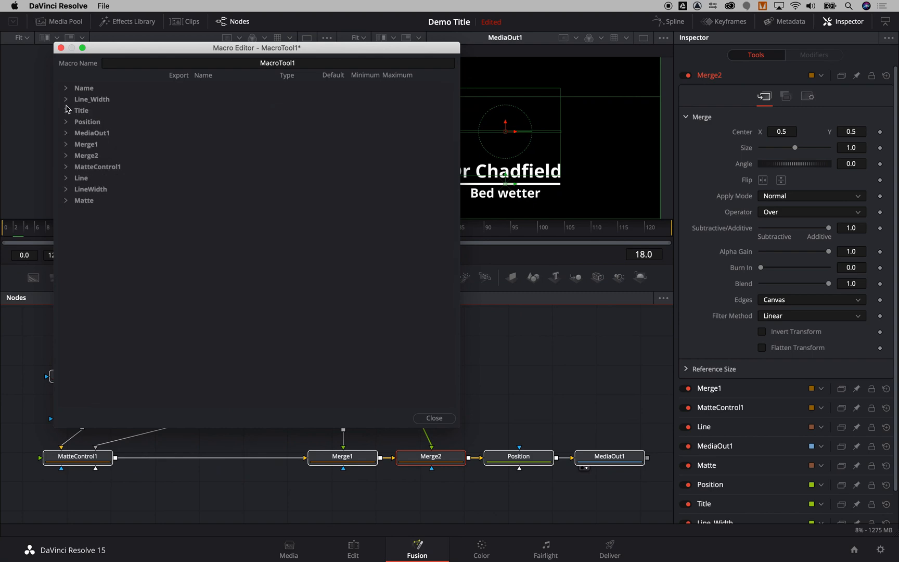
Expose the Title node's Styled Text, then briefly inspect the Position tool's inputs
left_click(65, 110)
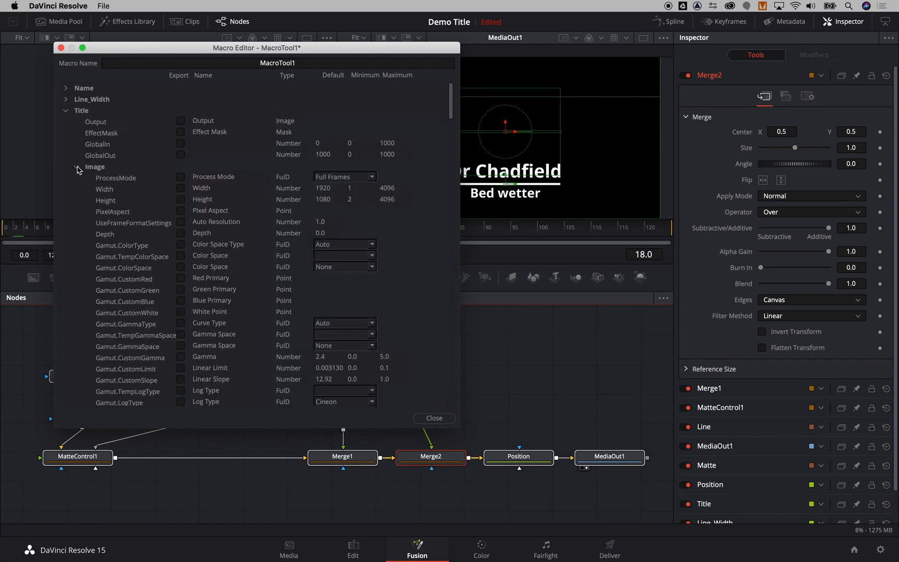
left_click(77, 178)
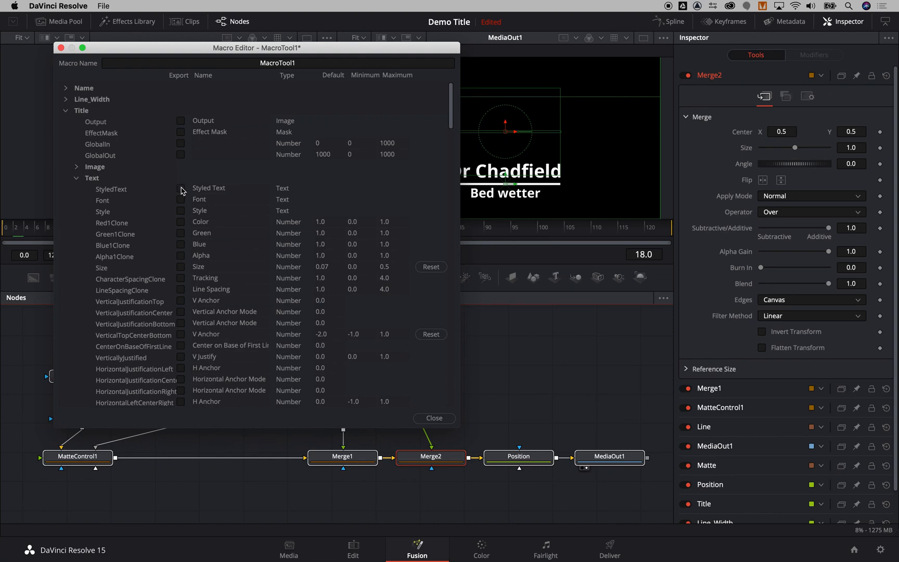
left_click(181, 187)
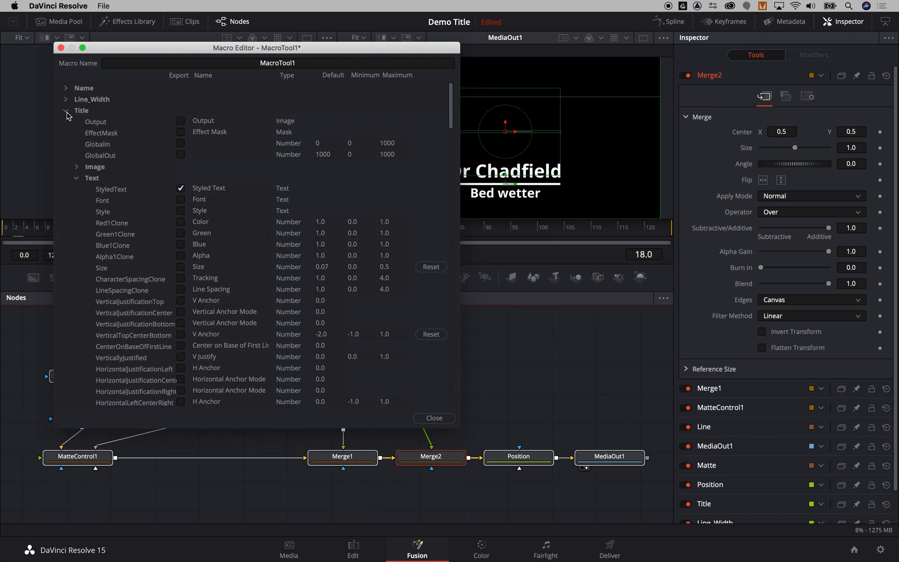
left_click(67, 122)
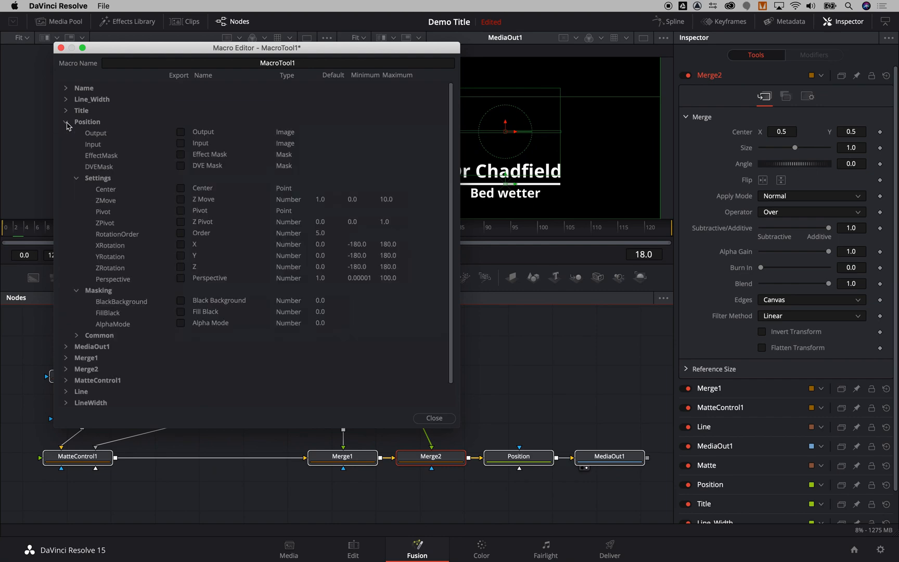
left_click(66, 122)
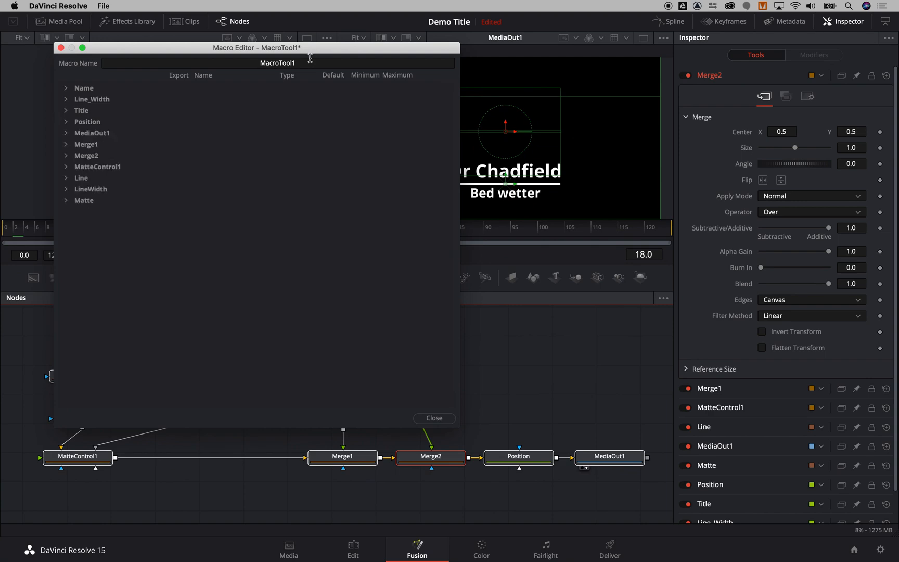
Rename the macro to 'Title Demo'
left_click(277, 63)
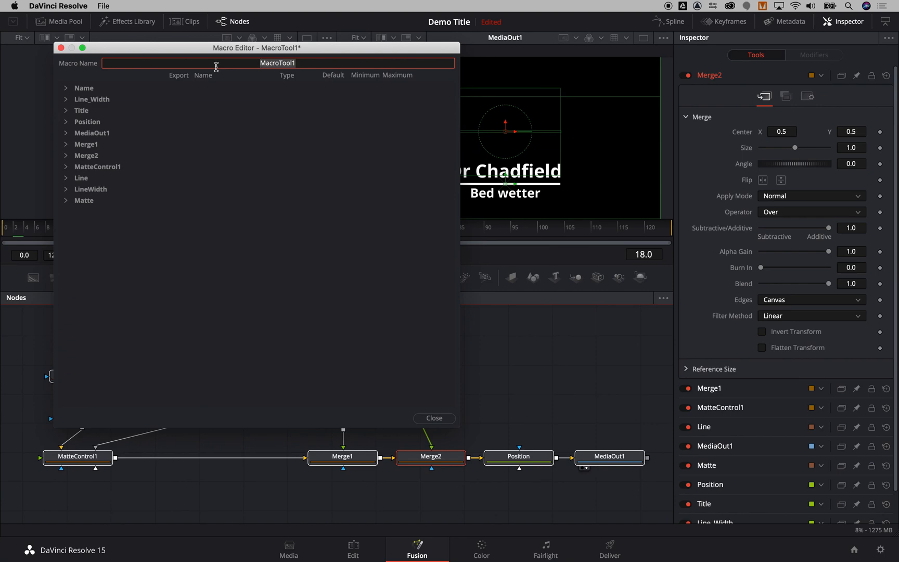
type("Title")
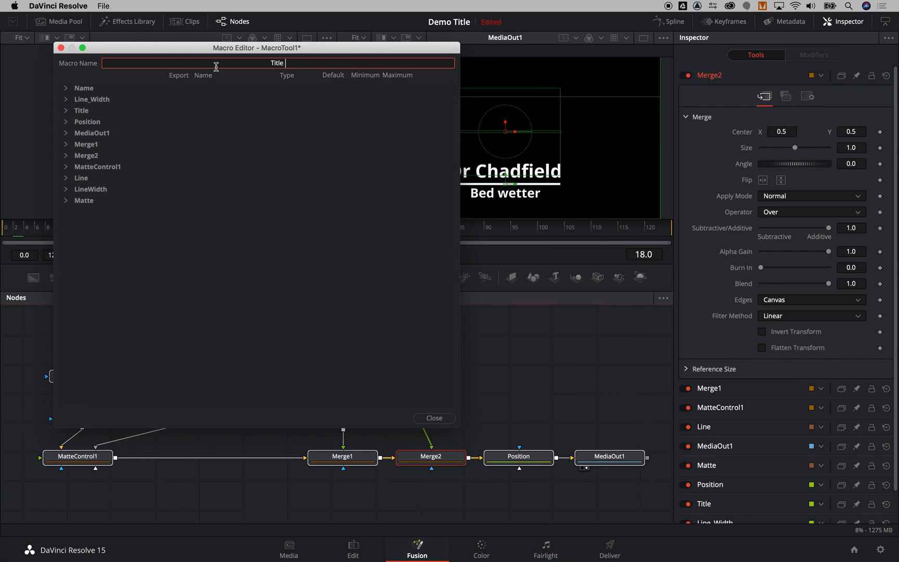
type("Demo")
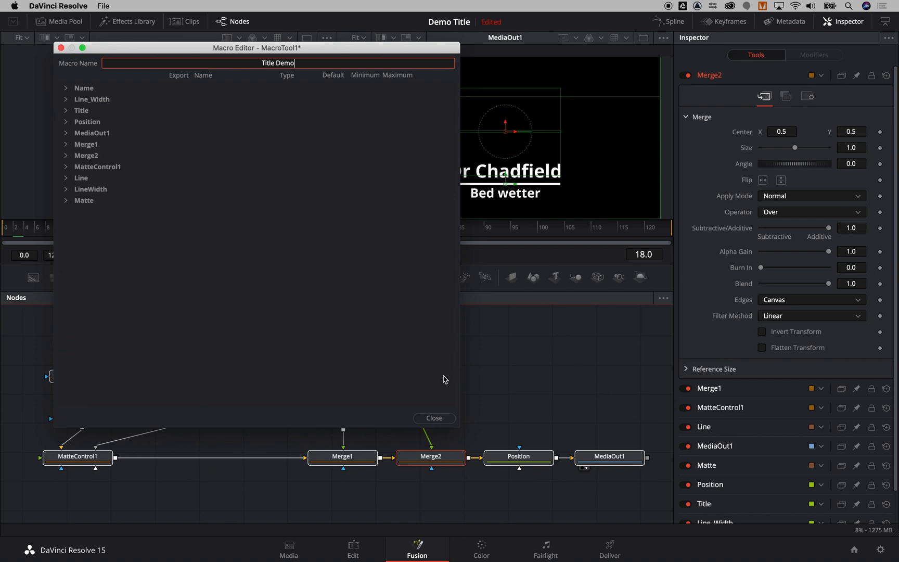
Close the macro editor and save the macro into Templates/Edit/Titles
left_click(433, 417)
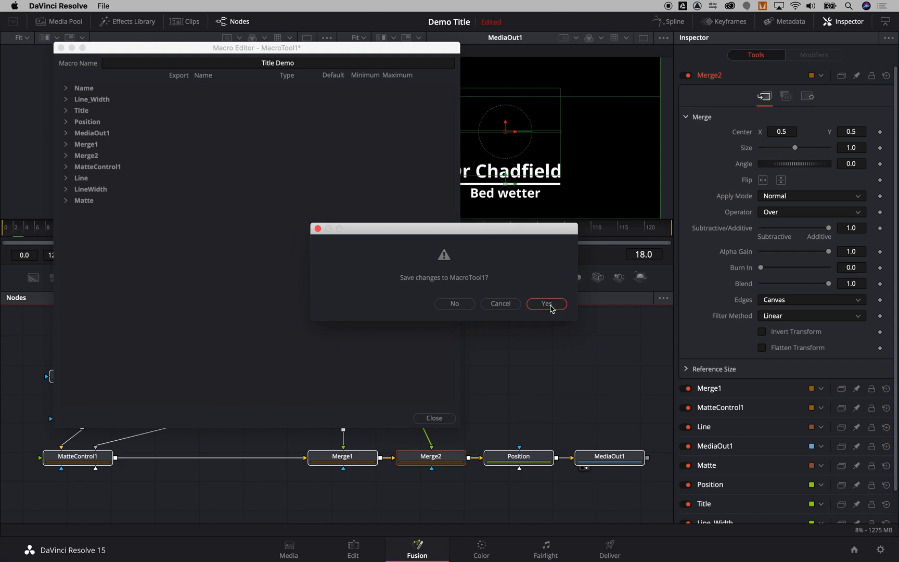
left_click(545, 304)
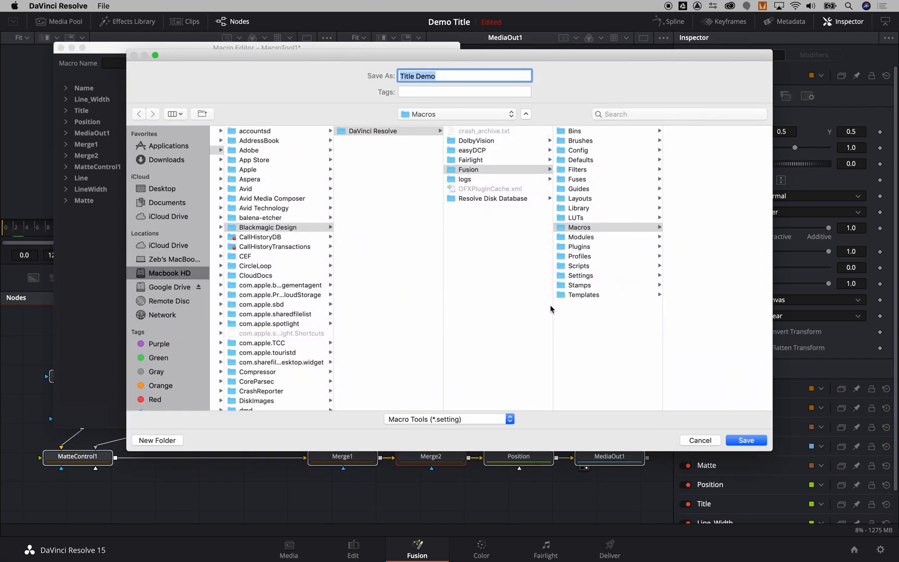
left_click(583, 294)
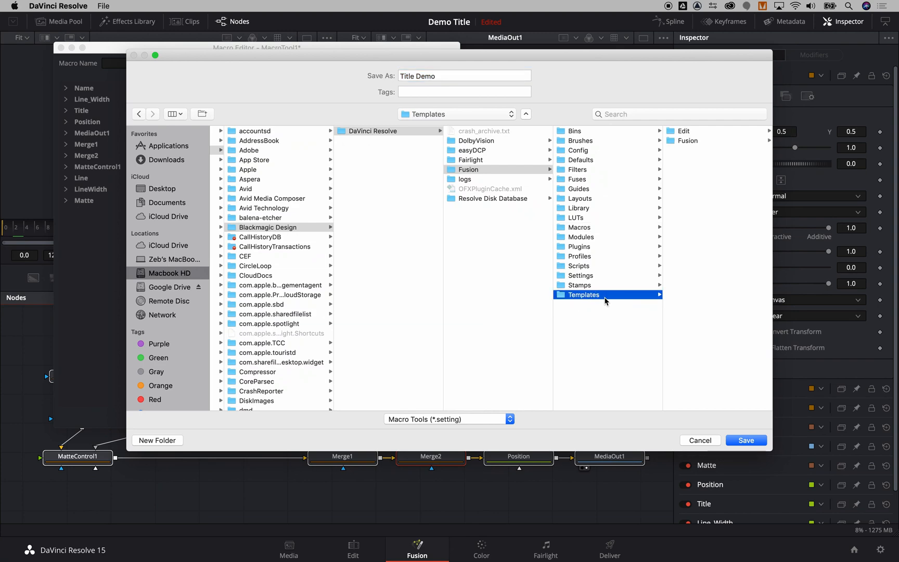
mouse_move(697, 131)
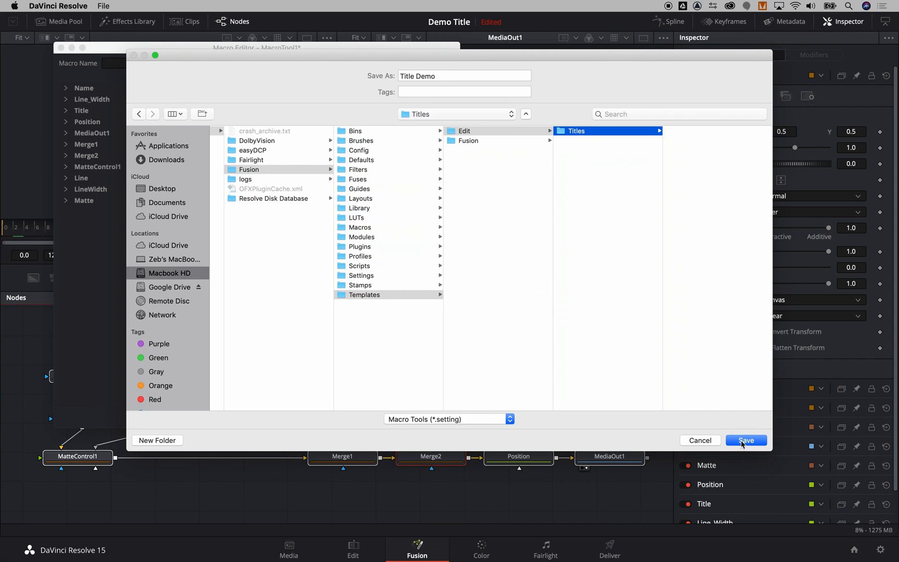
left_click(746, 440)
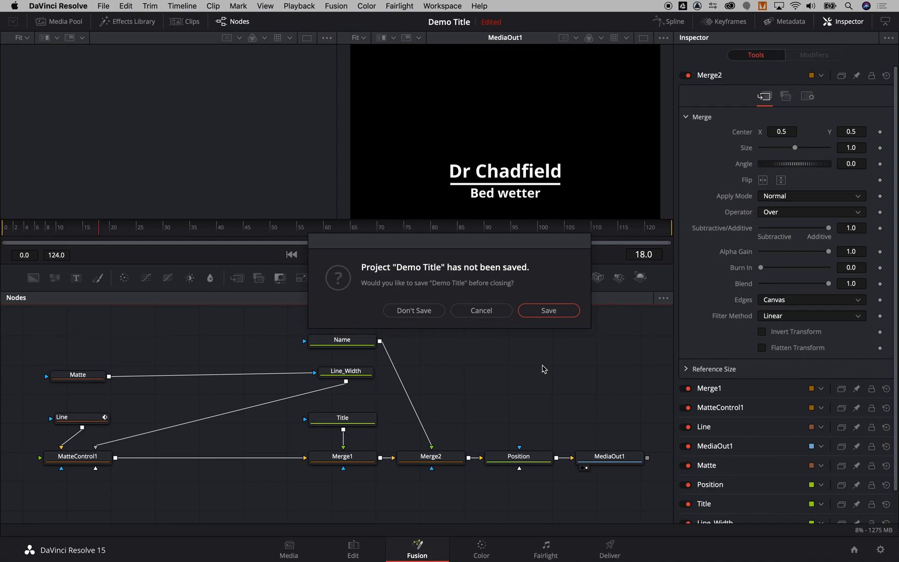
Save the Demo Title project on quitting and relaunch DaVinci Resolve from the Dock
left_click(413, 310)
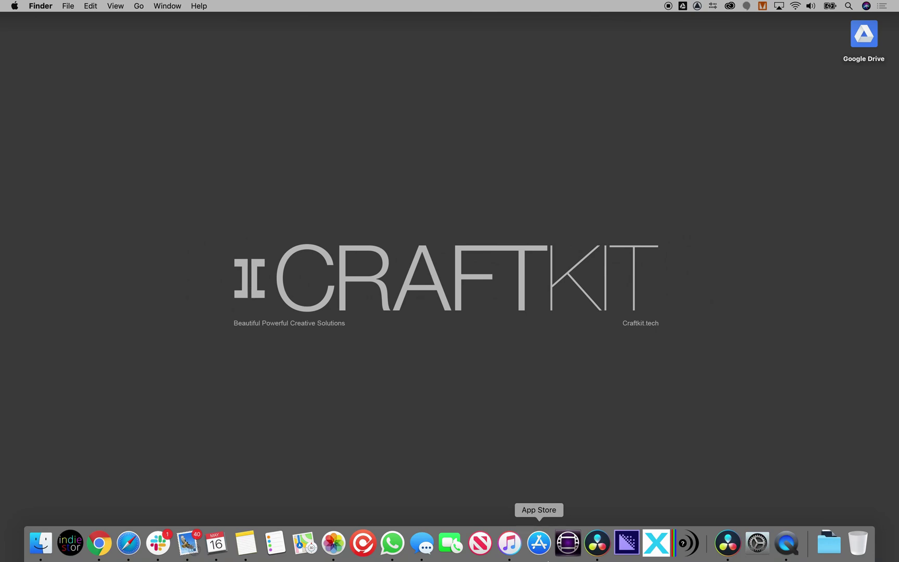
mouse_move(728, 544)
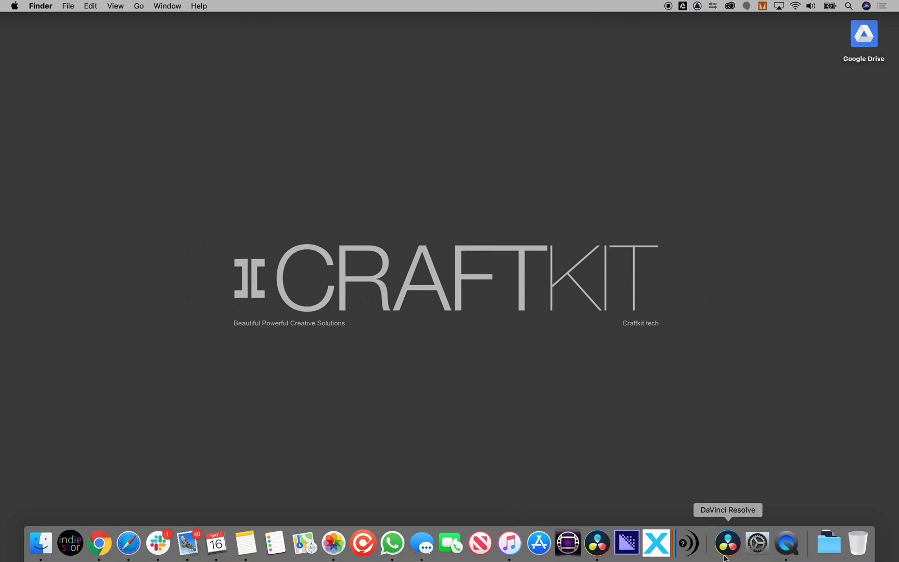
left_click(726, 543)
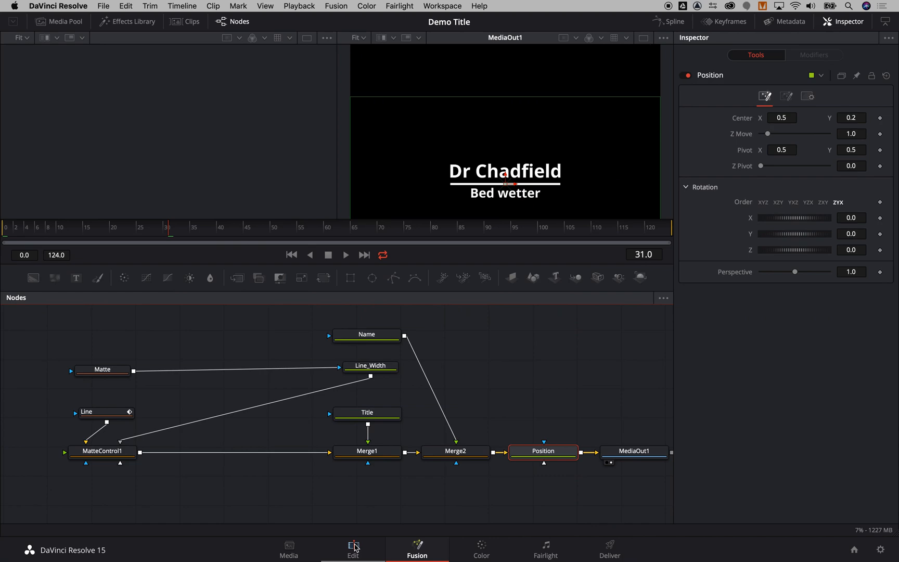
On the Edit page, scroll the Toolbox Titles list down to Title Demo
left_click(353, 549)
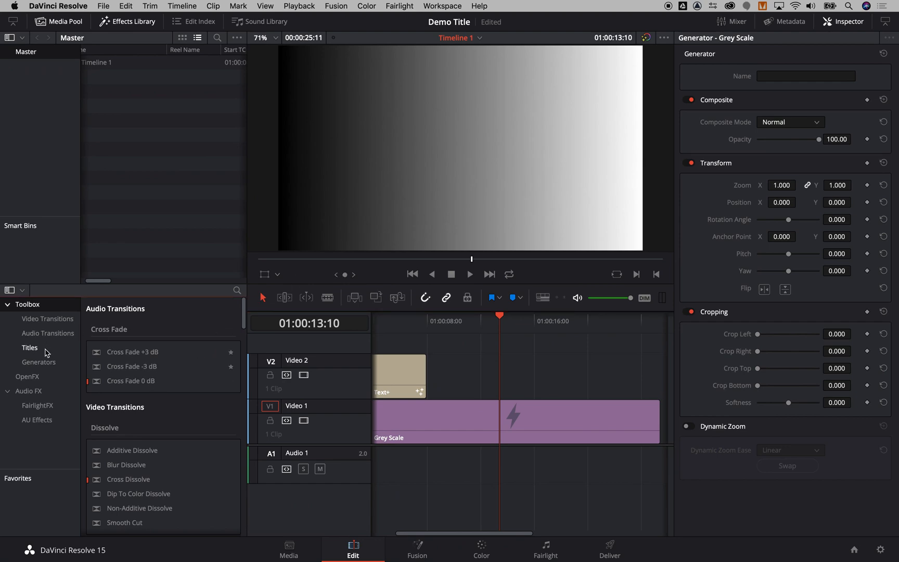
left_click(29, 348)
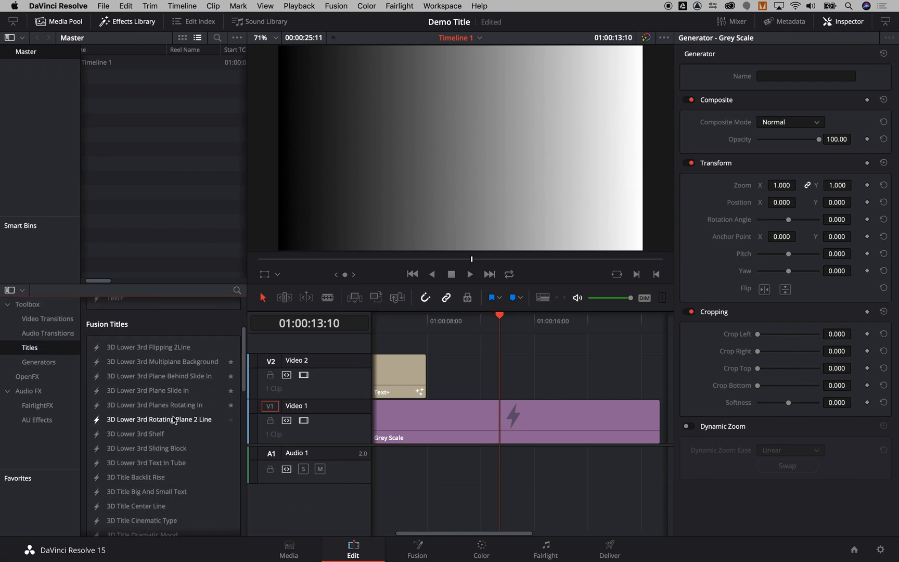
scroll("down", 3)
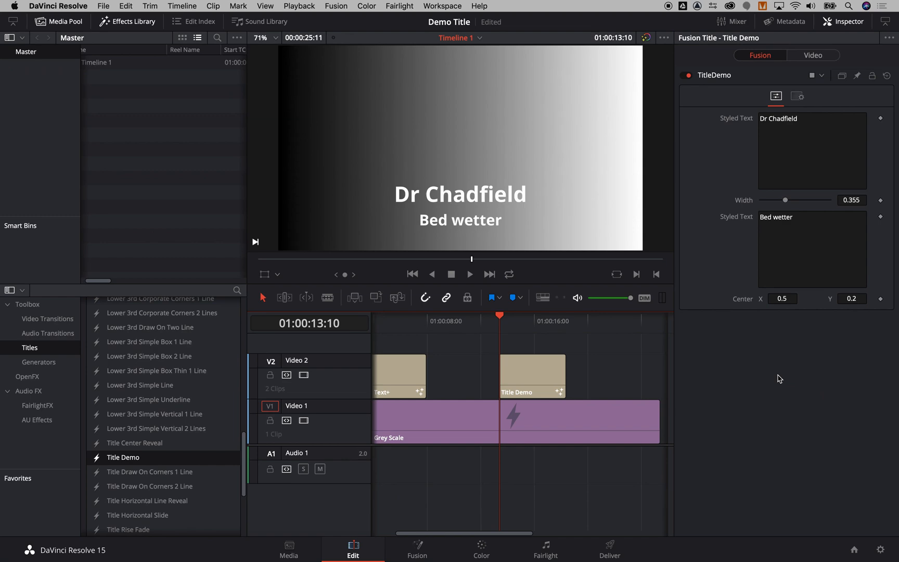
Replace 'Dr Chadfield' with 'Dr Smith' in the first Styled Text field
left_click(811, 118)
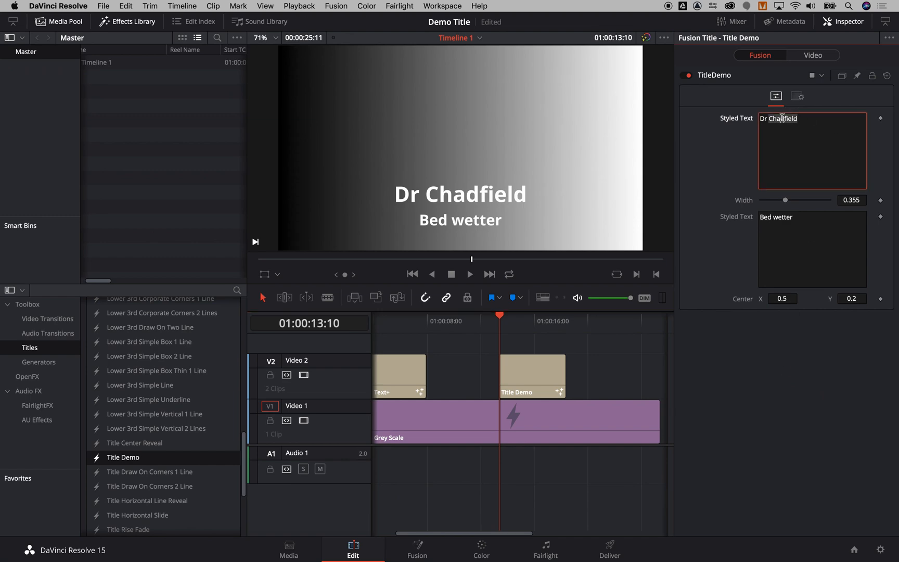
type("Dr Smi")
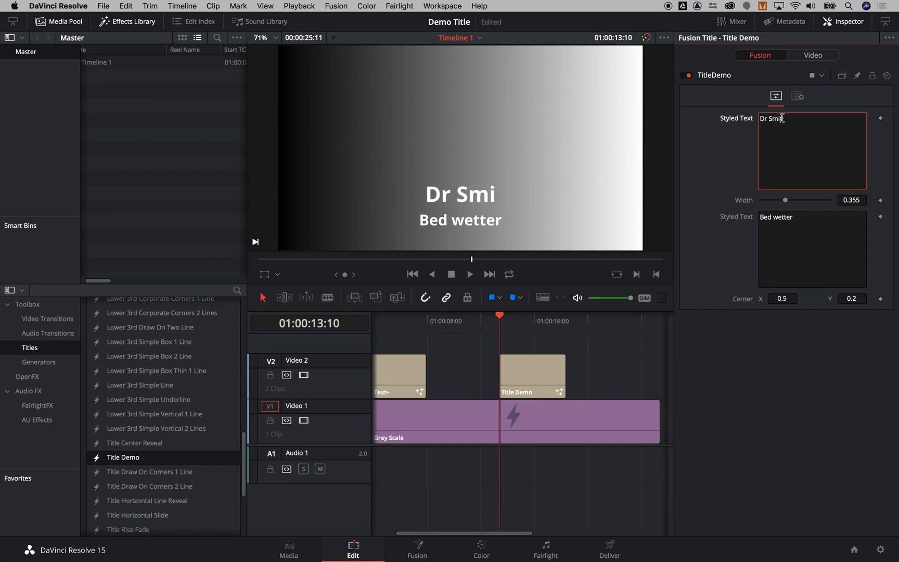
type("th")
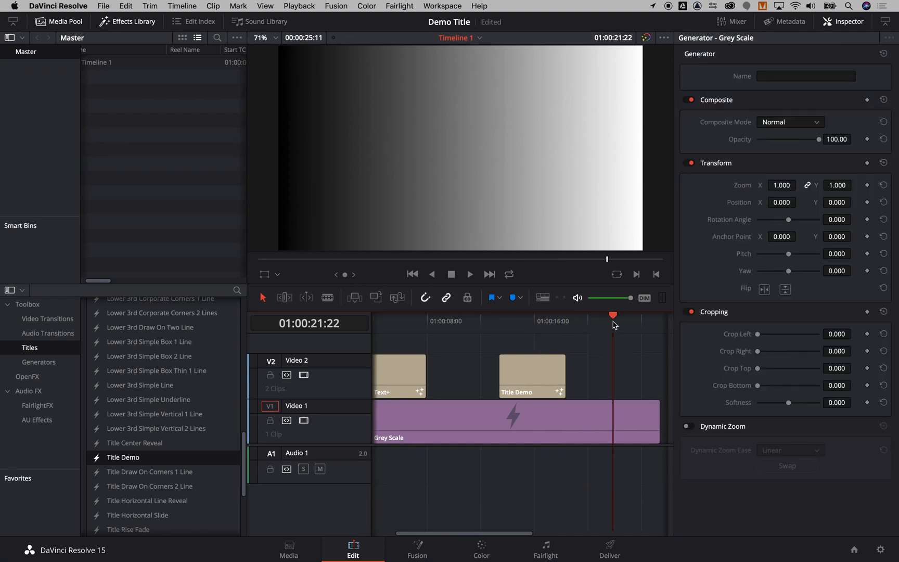
Scrub the playhead over the Dr Smith title and select the Title Demo clip
left_click(542, 320)
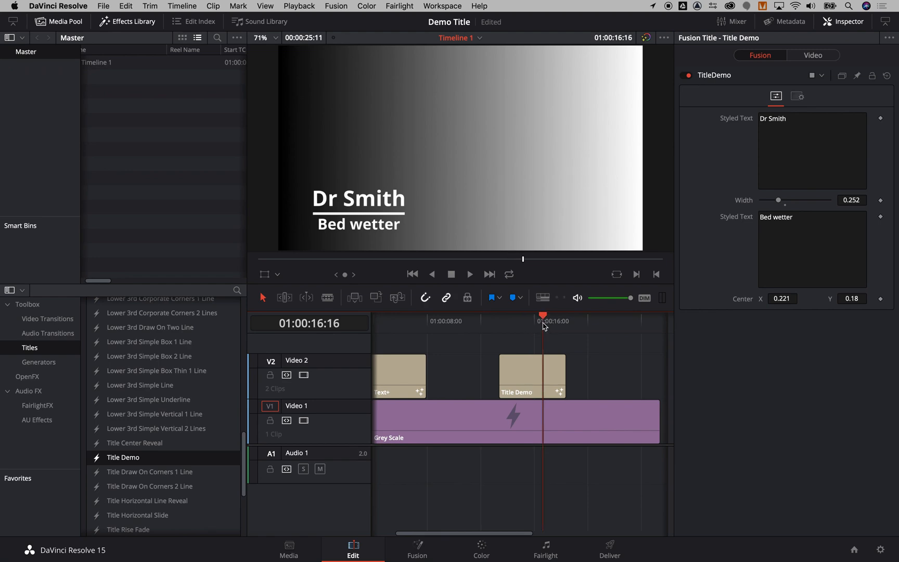
mouse_move(554, 328)
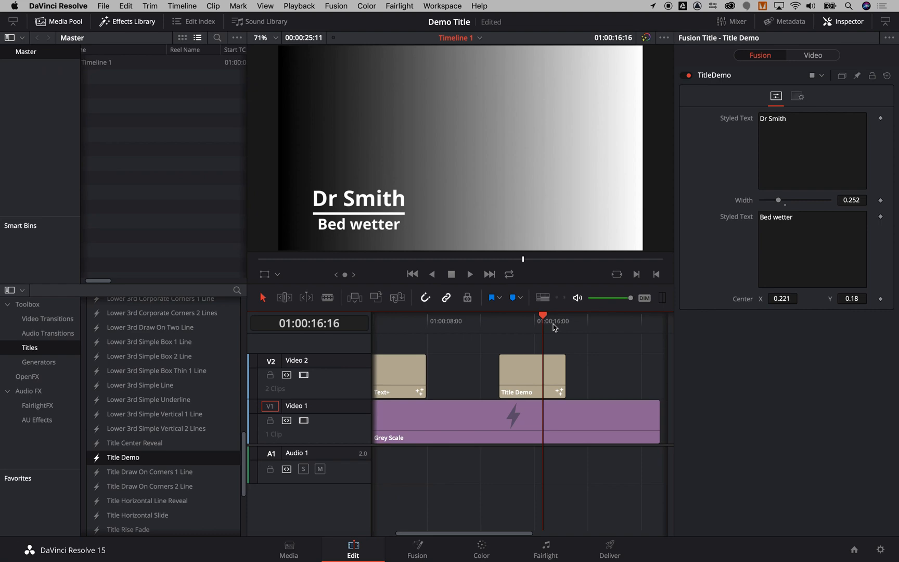
left_click(535, 321)
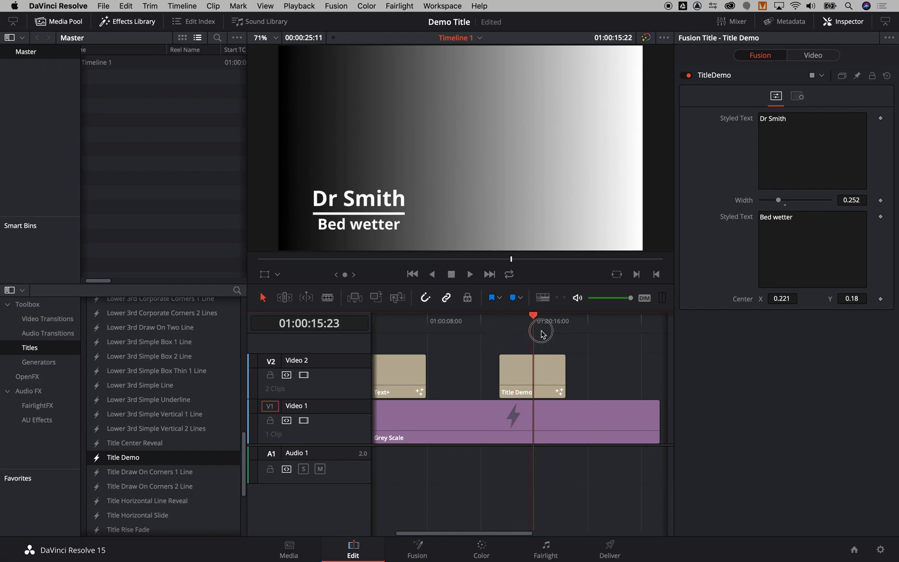
left_click(544, 320)
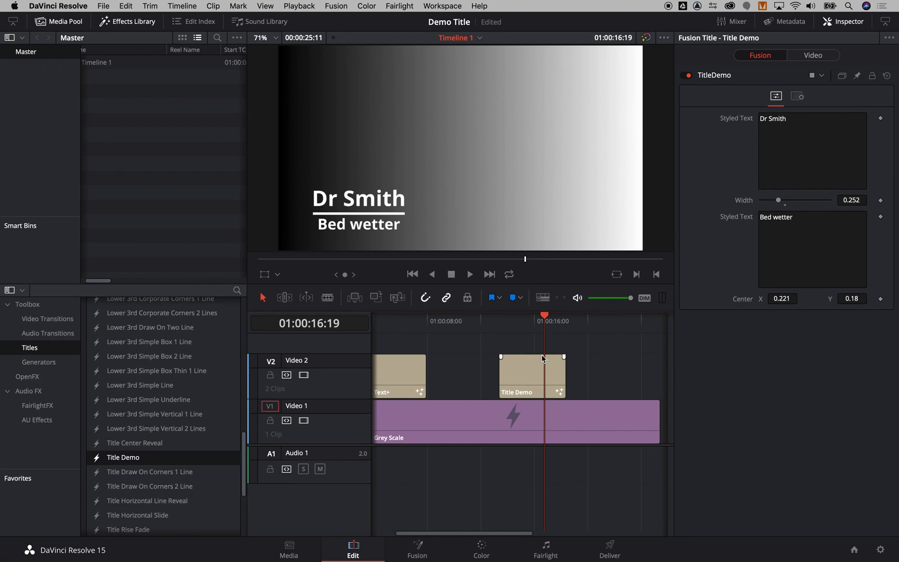
mouse_move(530, 377)
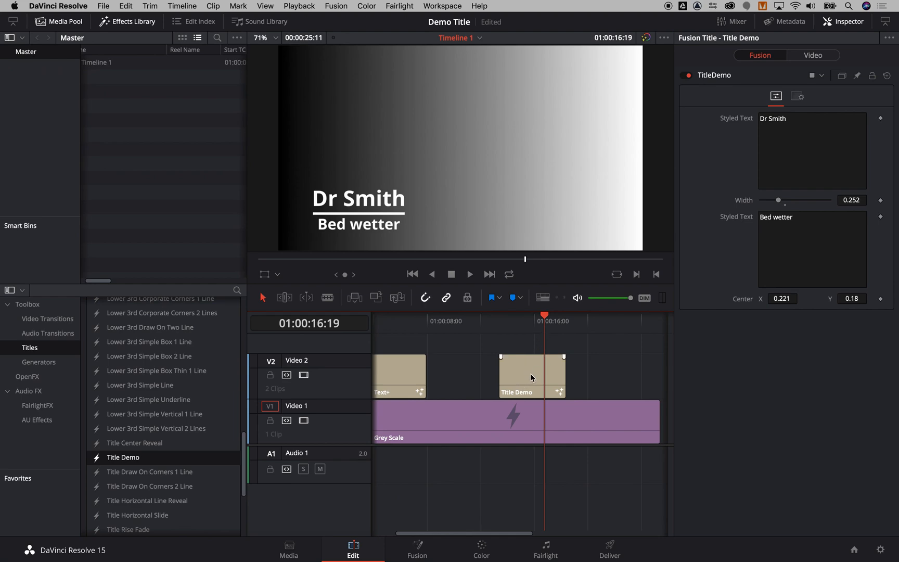
mouse_move(164, 462)
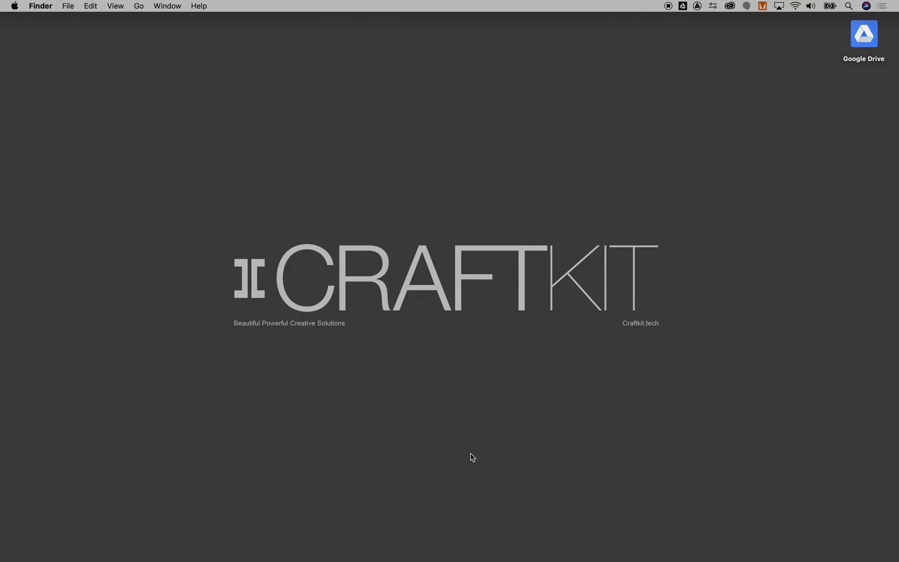
mouse_move(606, 173)
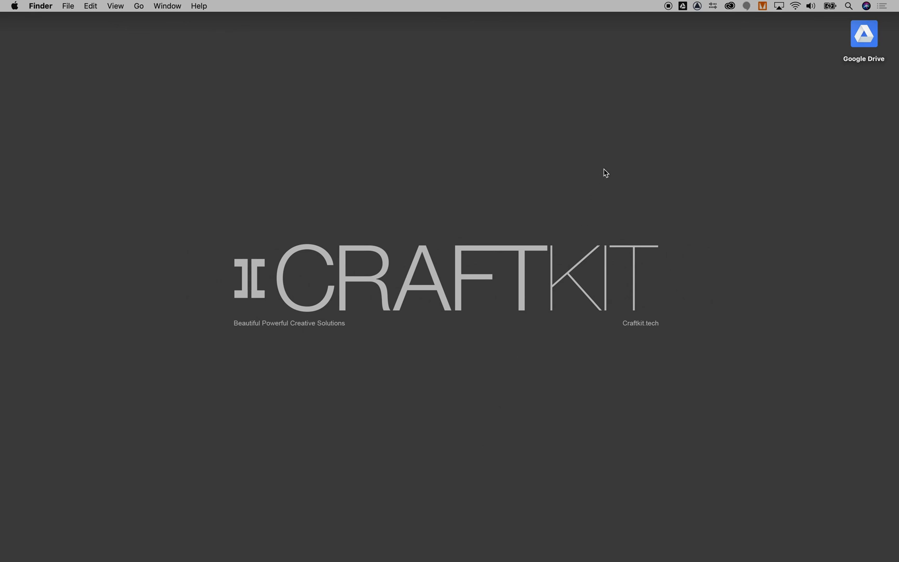